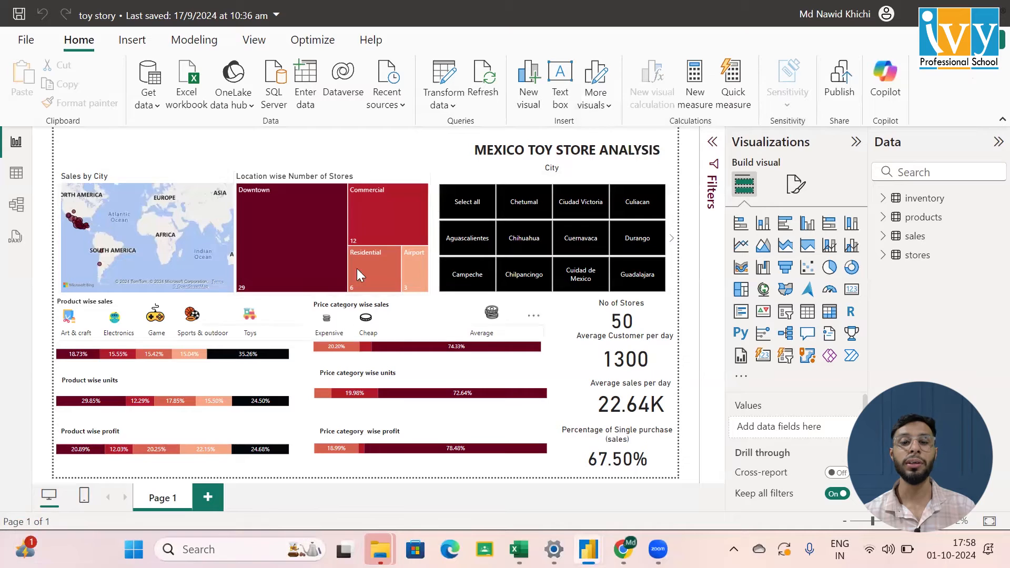
{"action": "mouse_move", "coordinate": [284, 233]}
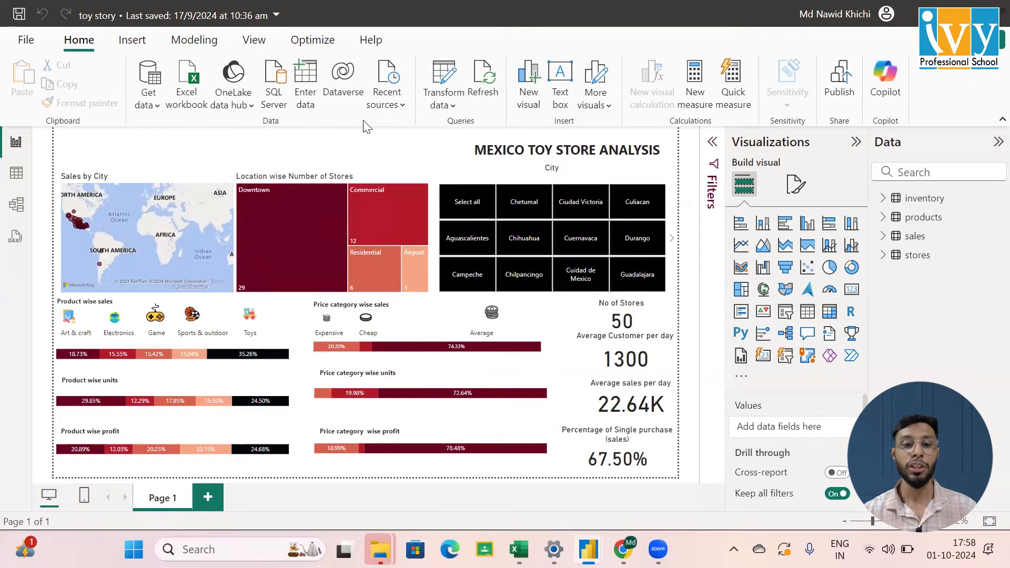
{"action": "mouse_move", "coordinate": [393, 81]}
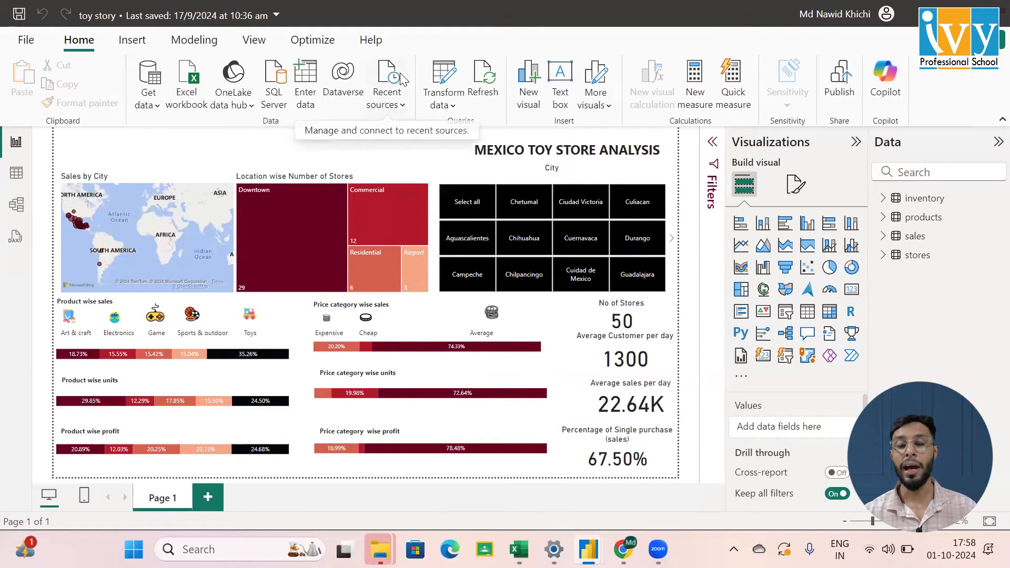
{"action": "mouse_move", "coordinate": [817, 96]}
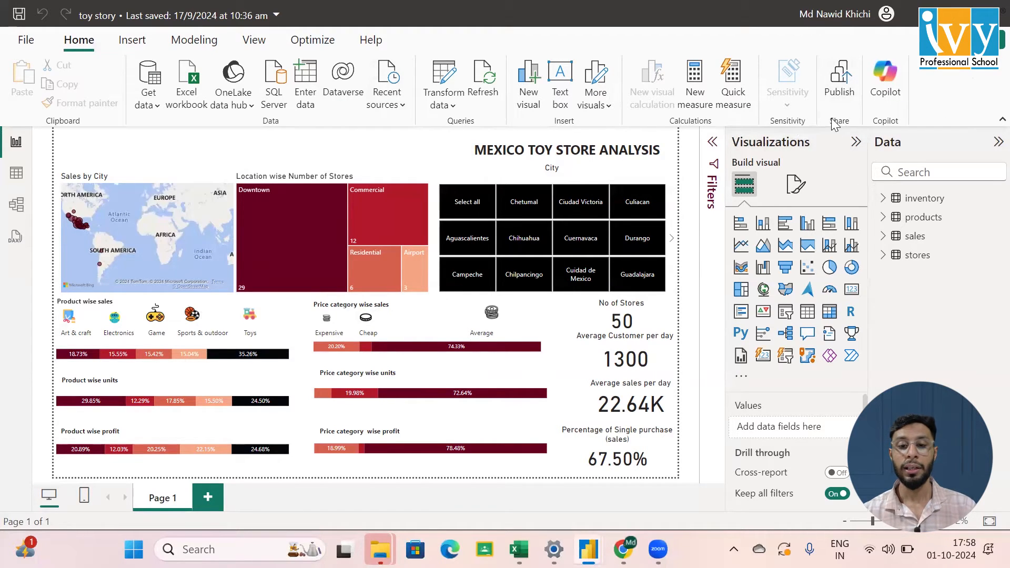
Save the toy story report and publish it to My workspace until Success is confirmed.
{"action": "left_click", "coordinate": [839, 81]}
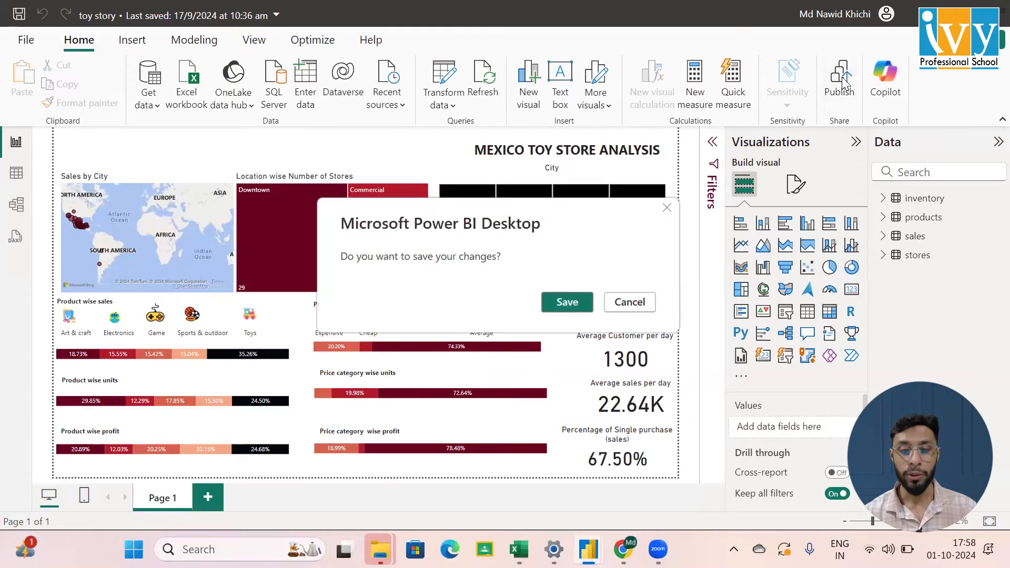
{"action": "left_click", "coordinate": [629, 302]}
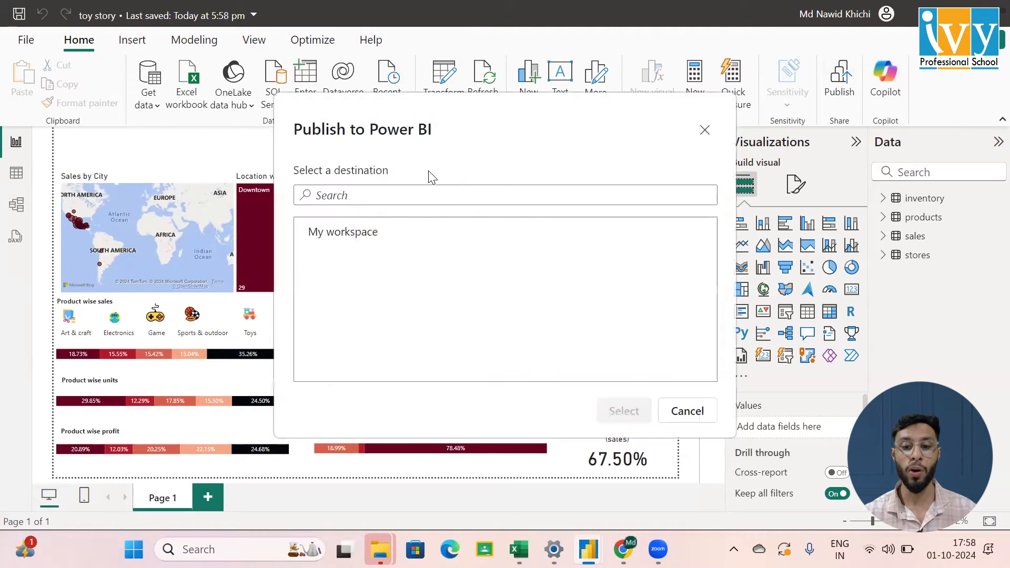
{"action": "left_click", "coordinate": [343, 231]}
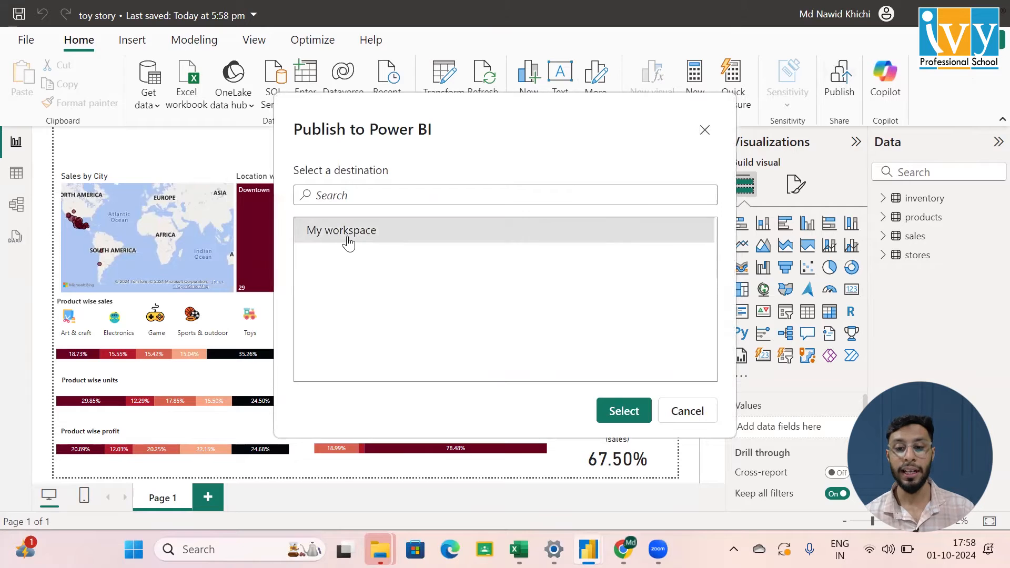
{"action": "left_click", "coordinate": [622, 410]}
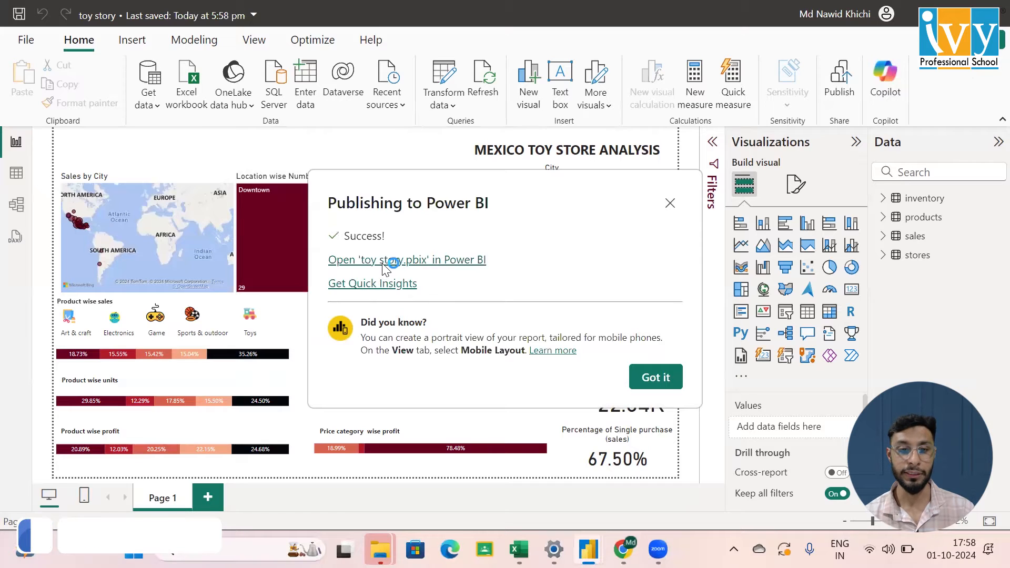
Launch toy story.pbix in the browser service, dismiss the Upgrade license popup, and show File options.
{"action": "left_click", "coordinate": [407, 260]}
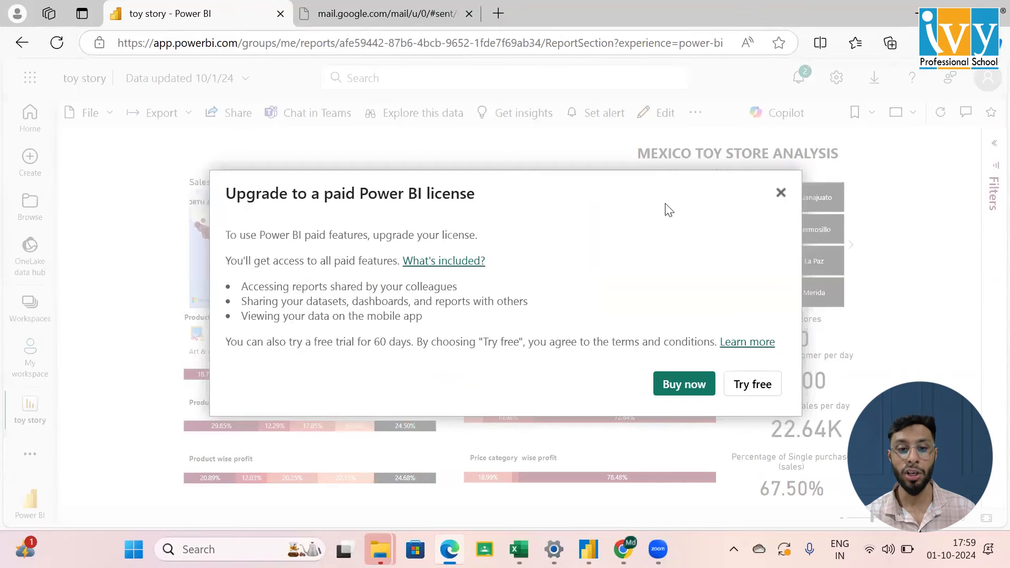
{"action": "left_click", "coordinate": [780, 192]}
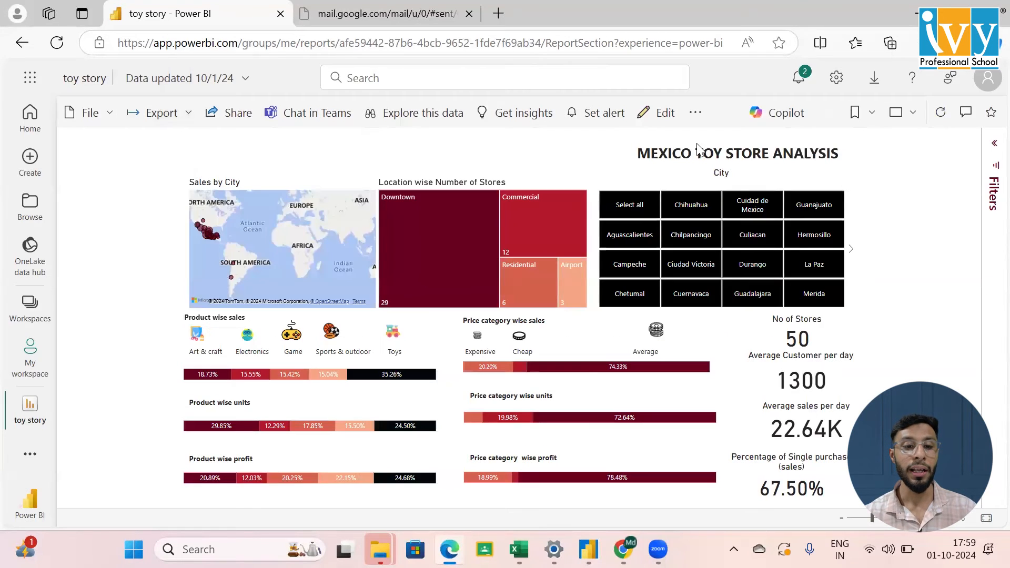
{"action": "left_click", "coordinate": [89, 112]}
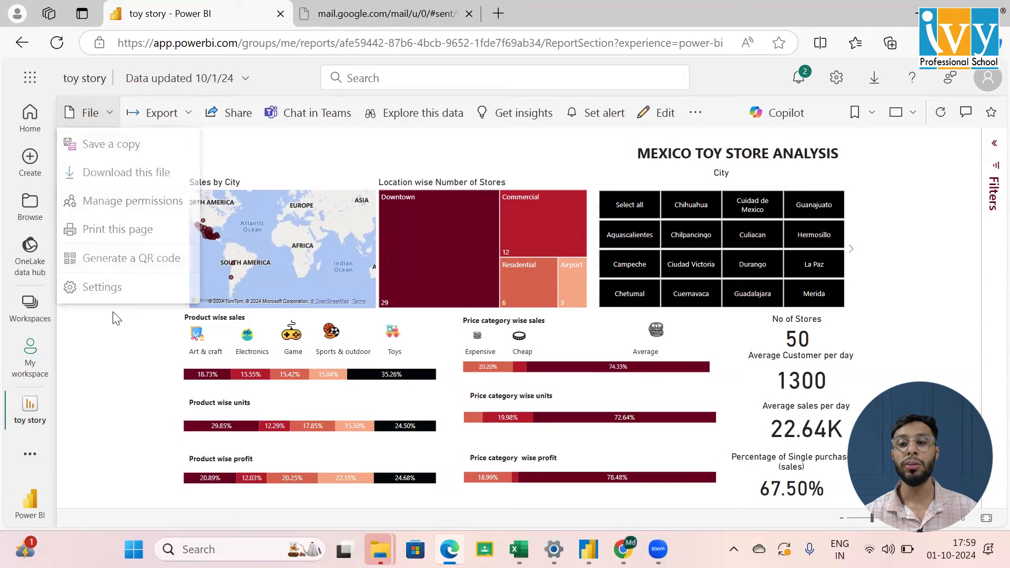
Reach the Admin portal's tenant settings from the Settings gear pane.
{"action": "left_click", "coordinate": [294, 82]}
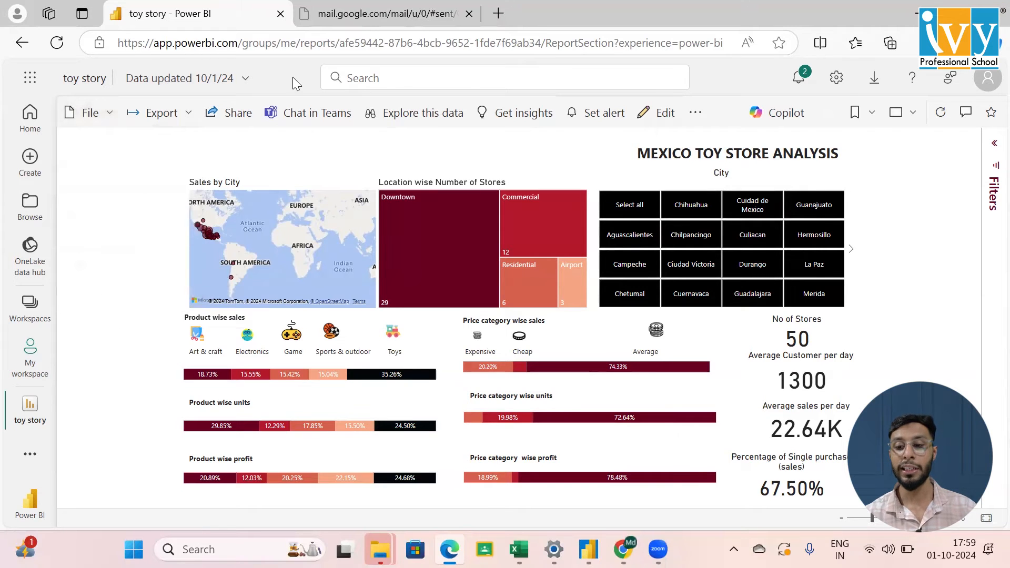
{"action": "left_click", "coordinate": [836, 77]}
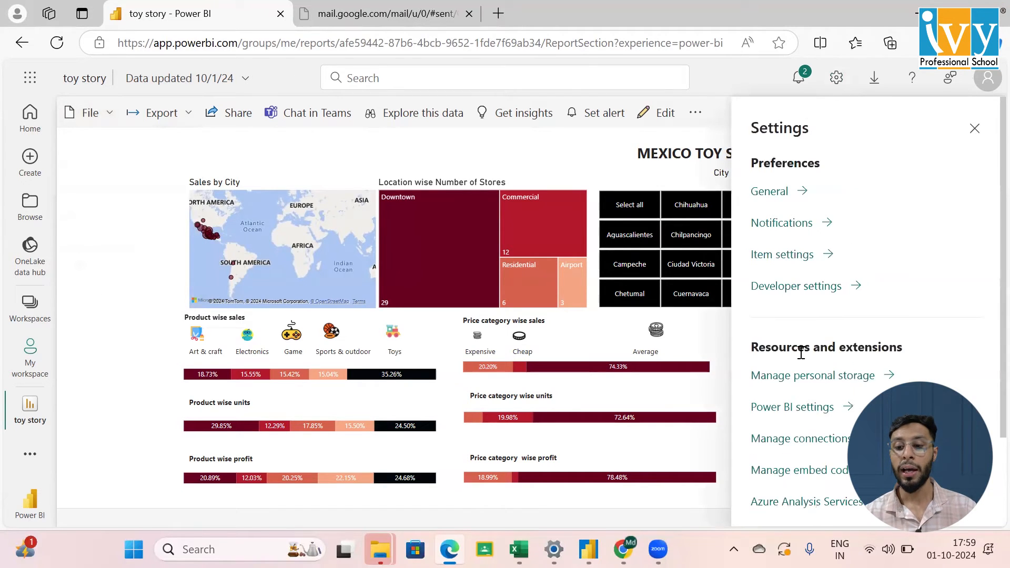
{"action": "scroll", "scroll_direction": "down", "scroll_amount": 3}
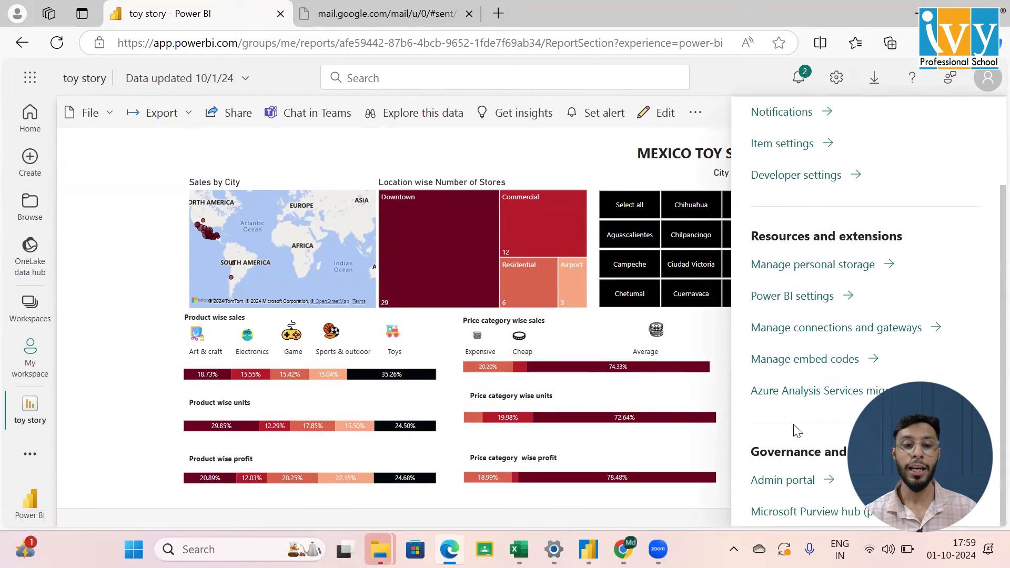
{"action": "left_click", "coordinate": [782, 480]}
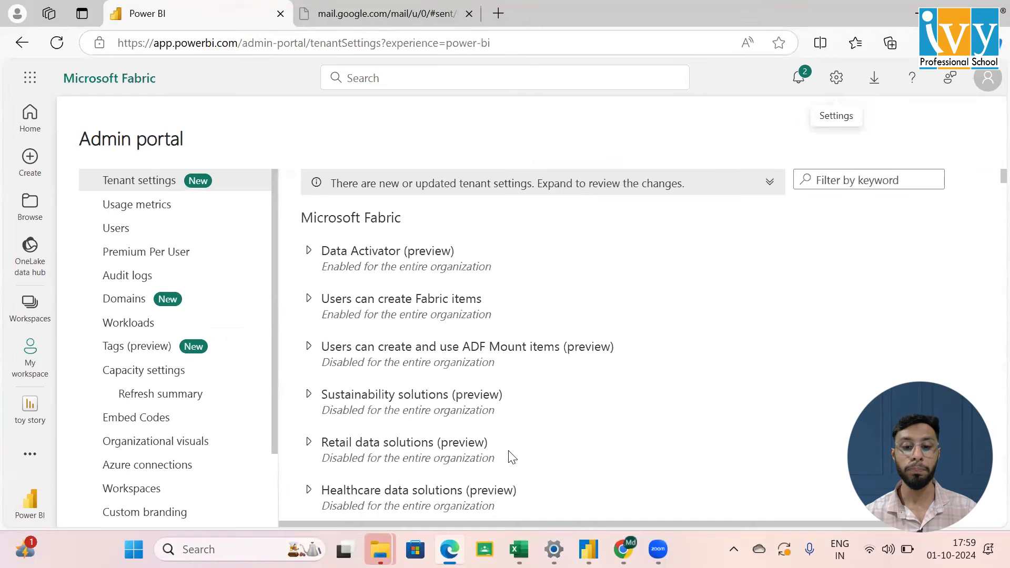
Switch Publish to web to Enabled, allow users to create new embed codes, and apply.
{"action": "scroll", "scroll_direction": "down", "scroll_amount": 3}
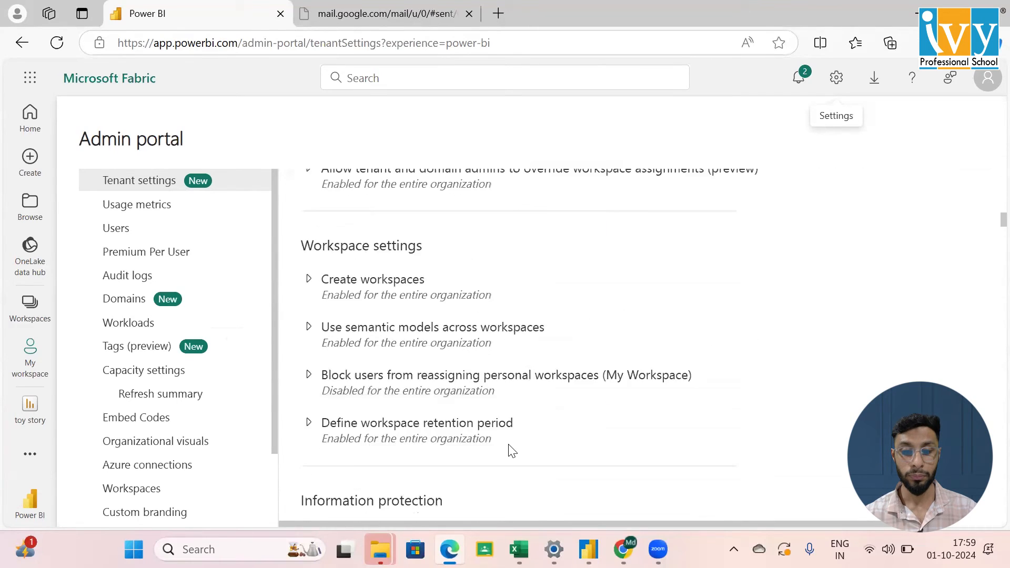
{"action": "scroll", "scroll_direction": "down", "scroll_amount": 3}
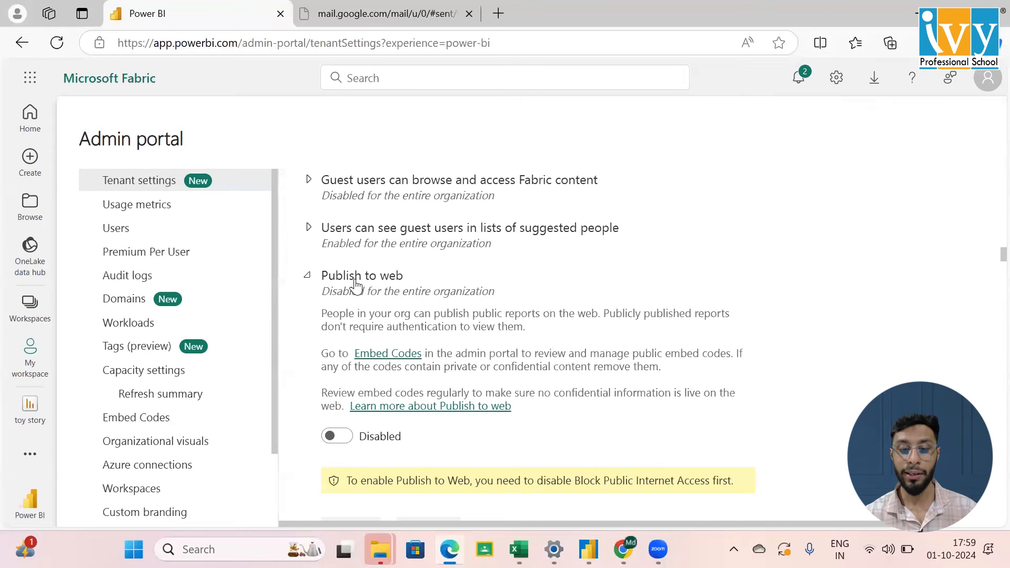
{"action": "left_click", "coordinate": [337, 436]}
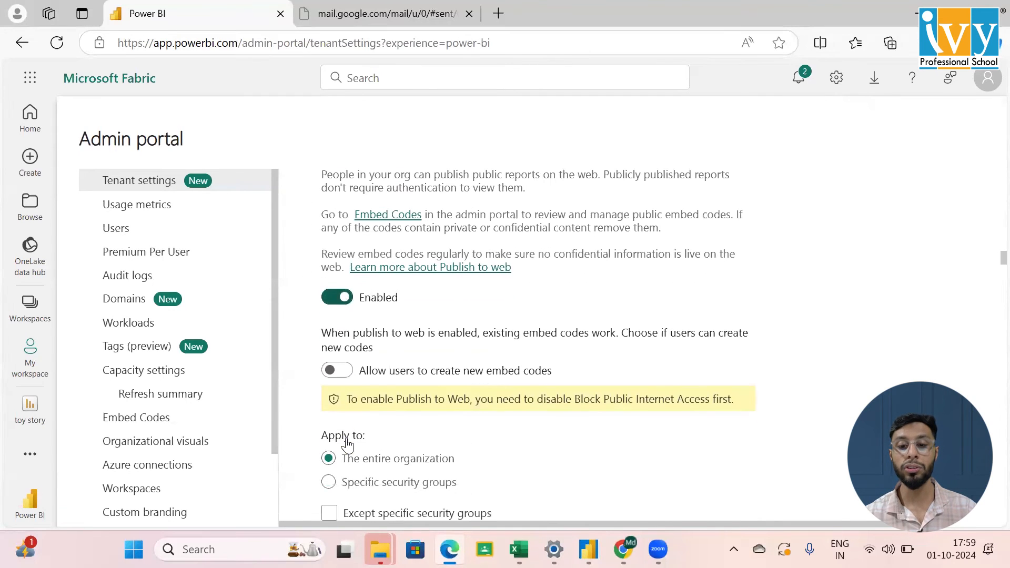
{"action": "left_click", "coordinate": [337, 370]}
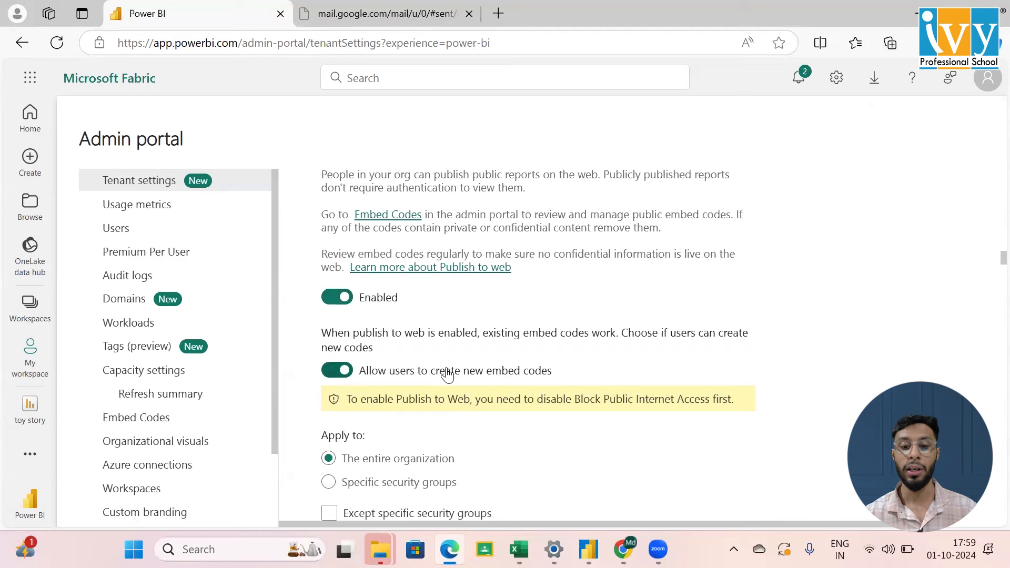
{"action": "scroll", "scroll_direction": "down", "scroll_amount": 3}
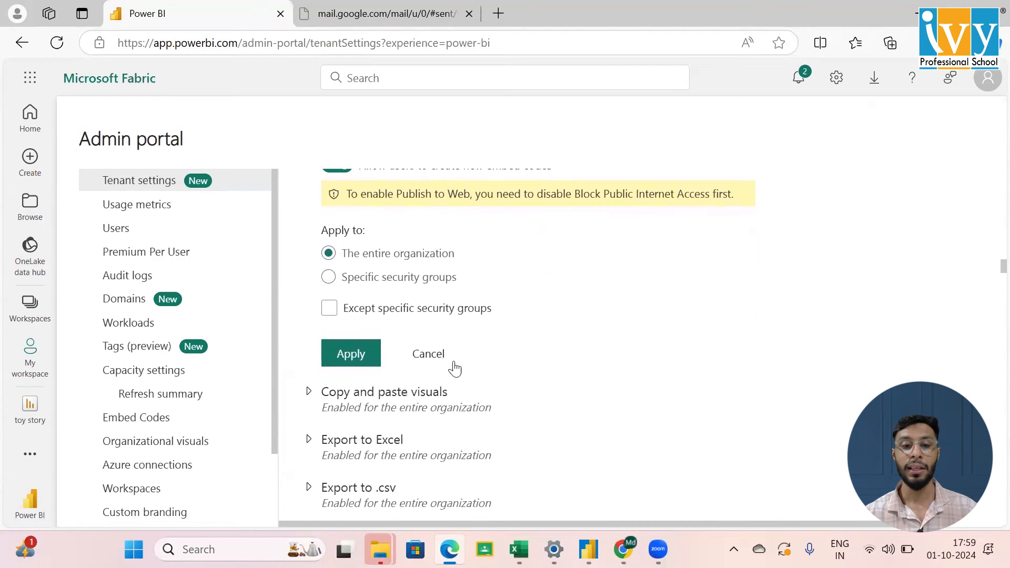
{"action": "left_click", "coordinate": [350, 354]}
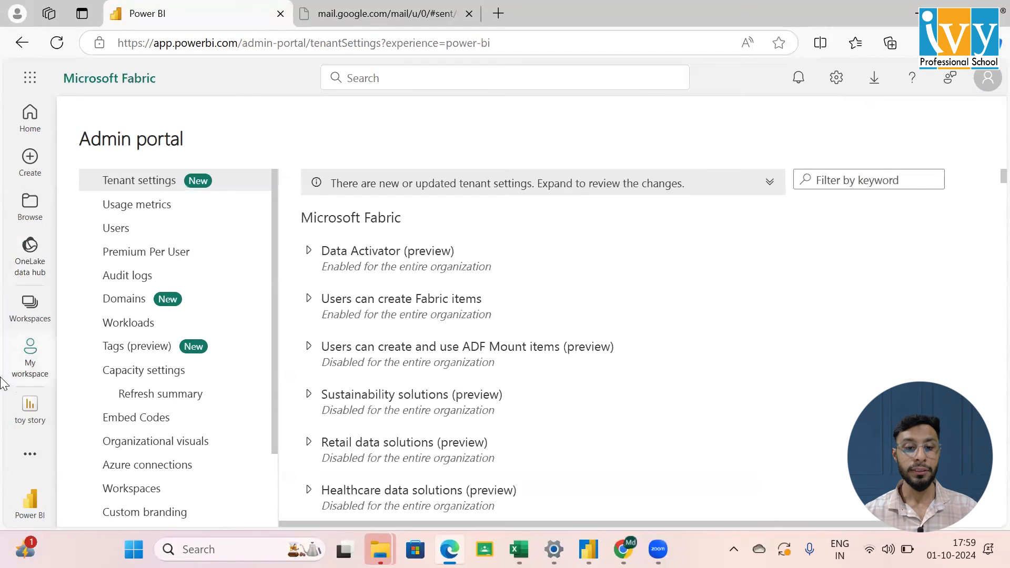
Return to the toy story report in My workspace and bring up its File embed options.
{"action": "left_click", "coordinate": [29, 302]}
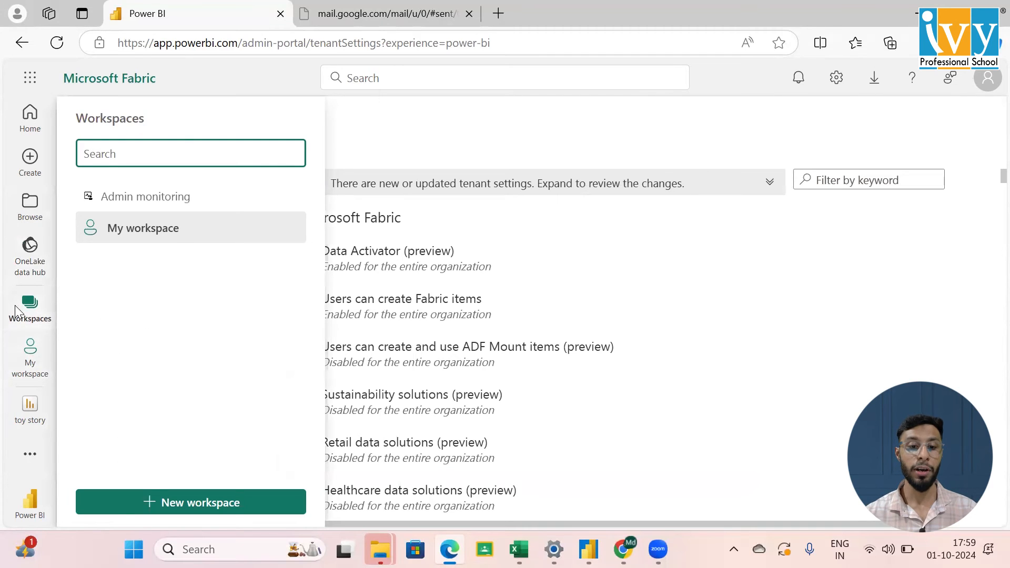
{"action": "left_click", "coordinate": [29, 307]}
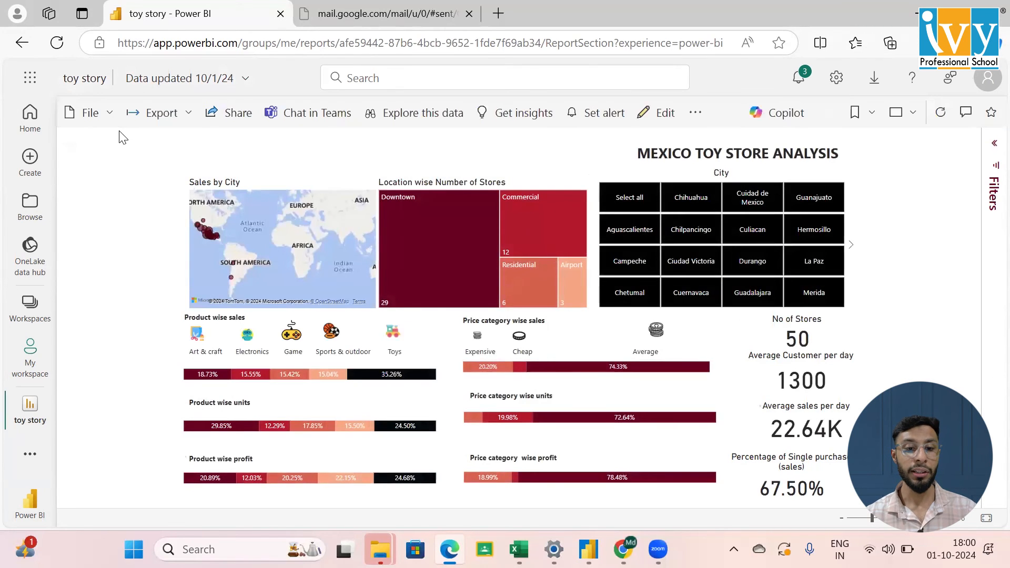
{"action": "left_click", "coordinate": [88, 112]}
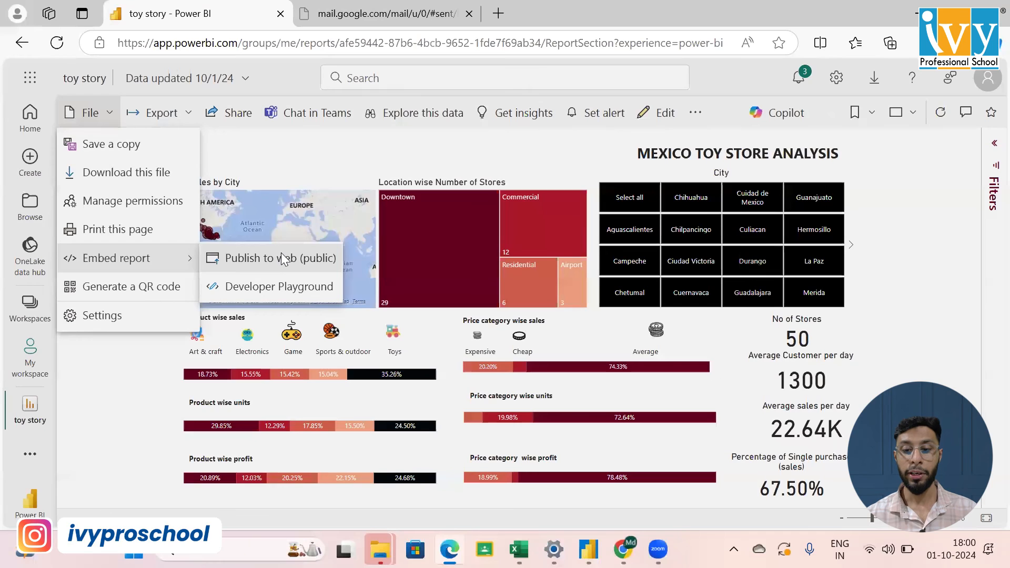
Create a Publish to web (public) embed code and copy the 'Link you can send in email'.
{"action": "left_click", "coordinate": [273, 258]}
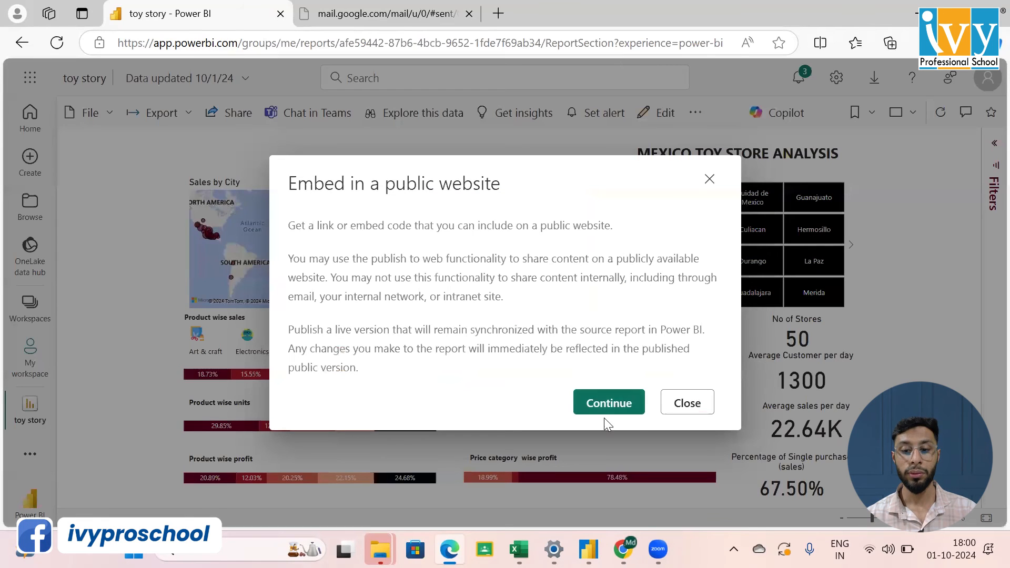
{"action": "left_click", "coordinate": [609, 404]}
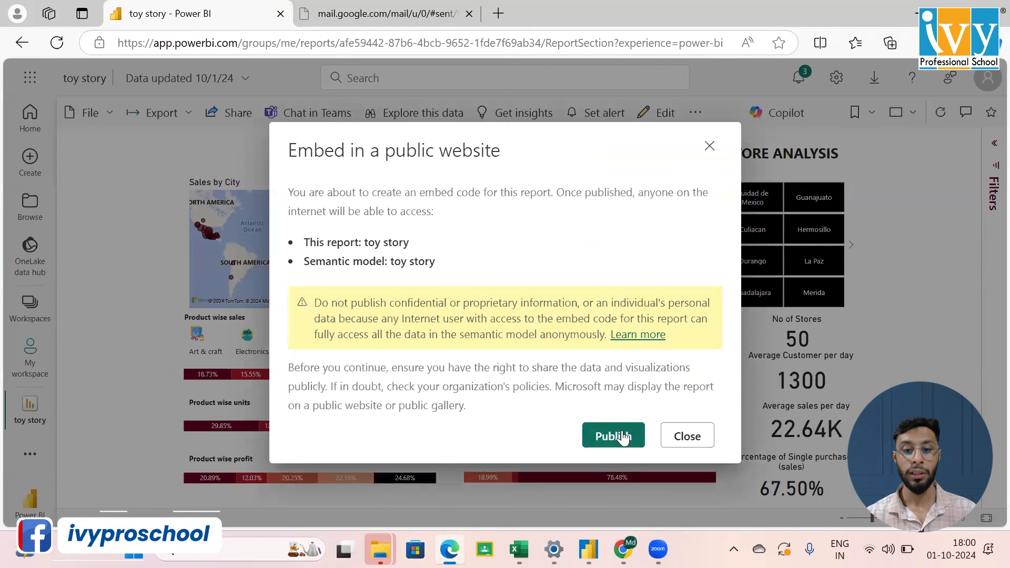
{"action": "left_click", "coordinate": [611, 436]}
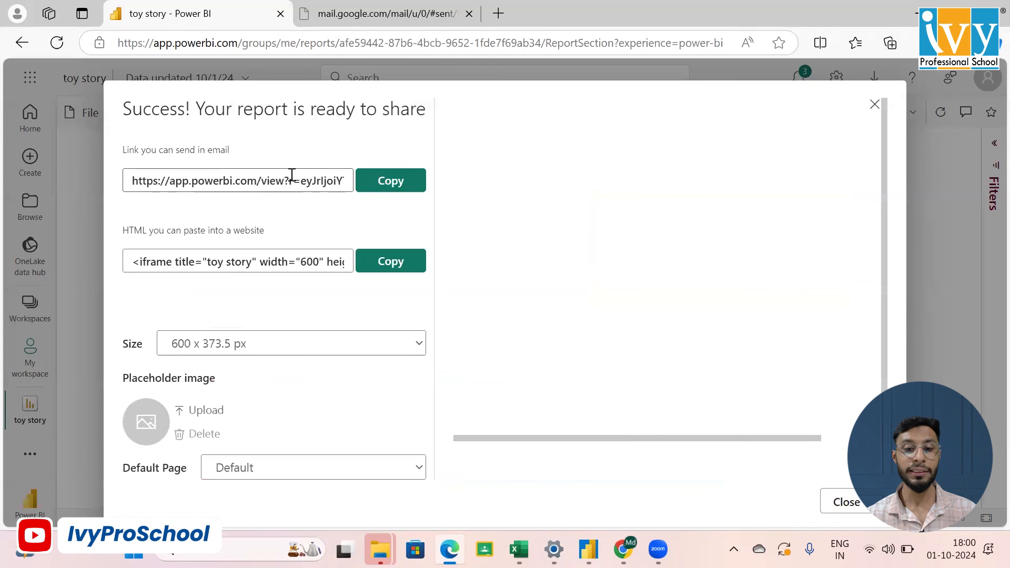
{"action": "left_click", "coordinate": [391, 180]}
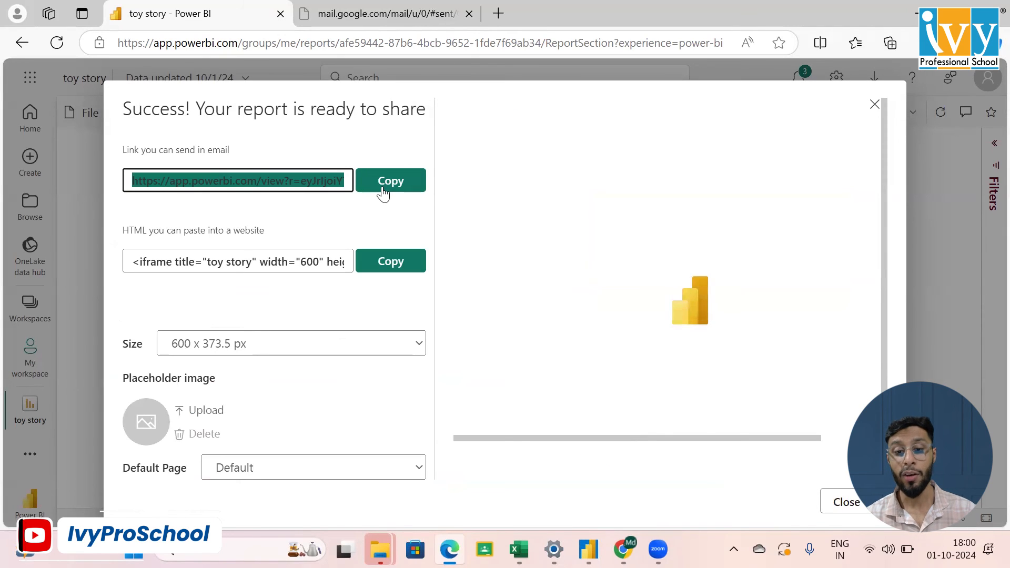
{"action": "left_click", "coordinate": [390, 180]}
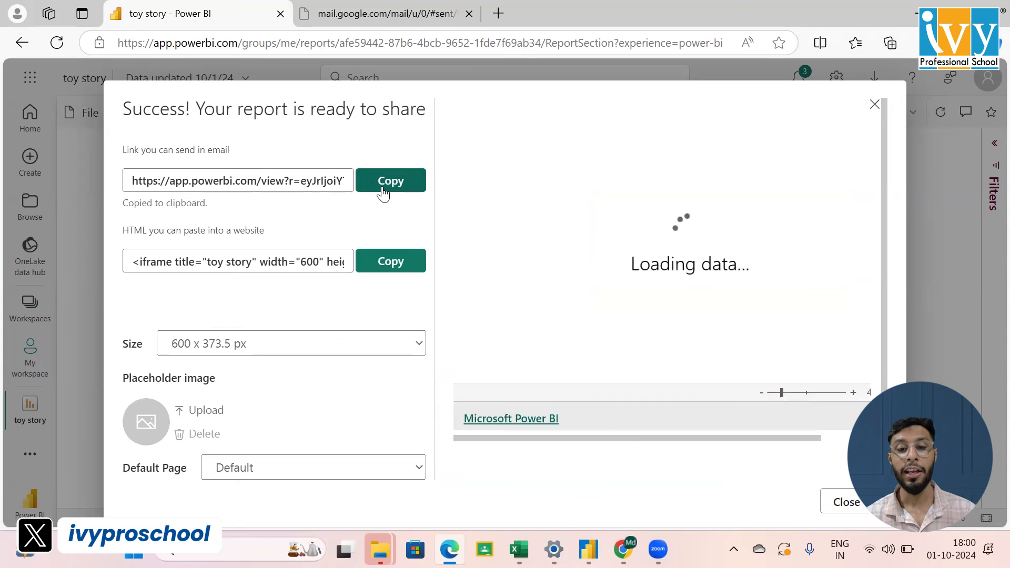